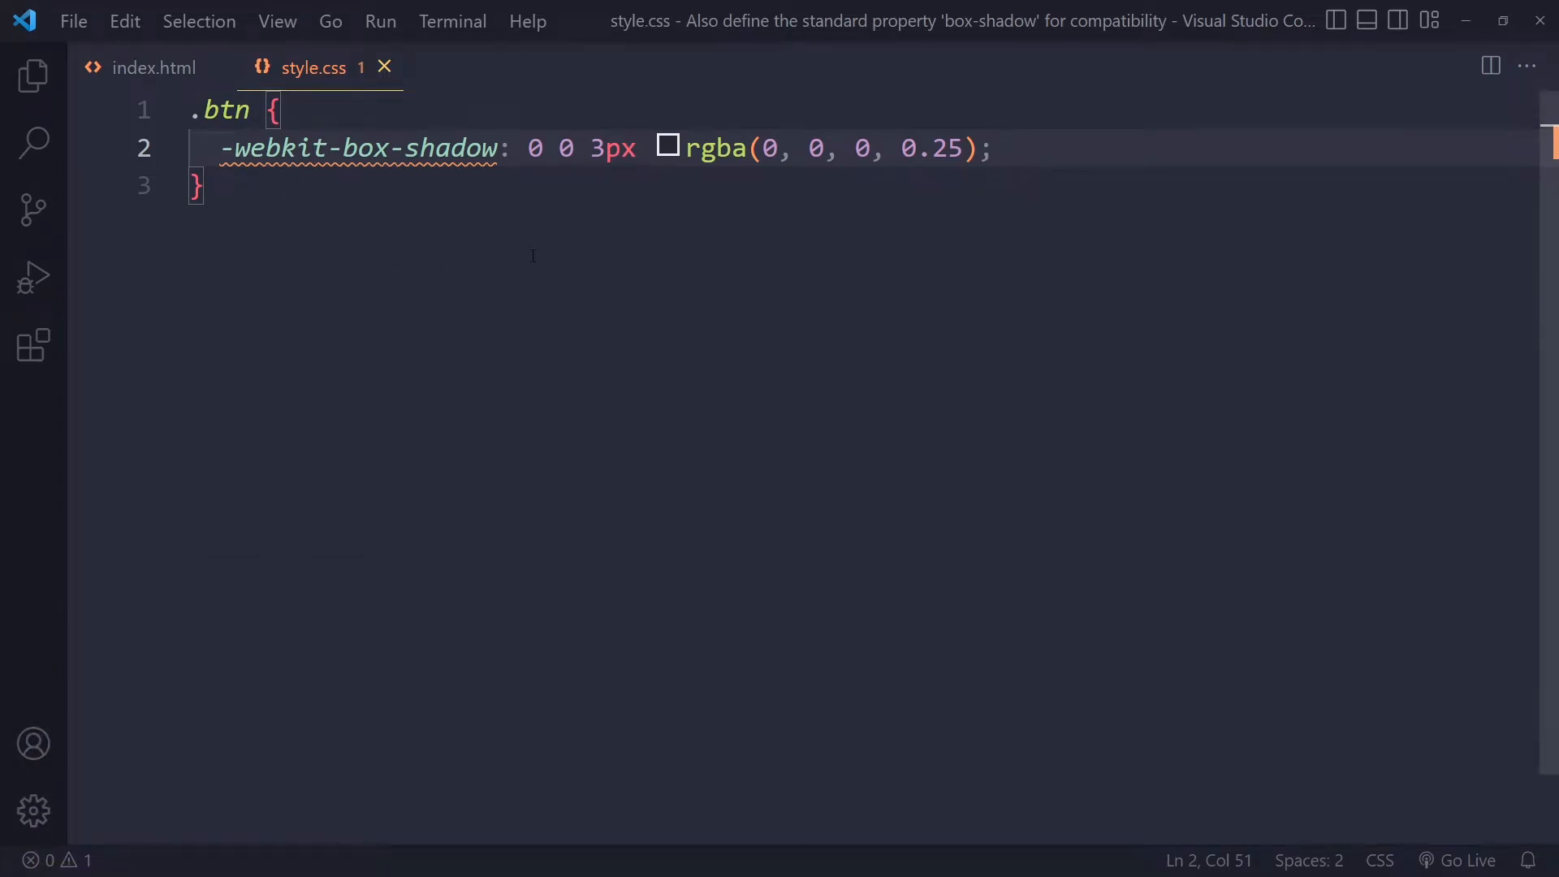
Add a standard box-shadow line below -webkit-box-shadow in the .btn rule
key("Enter")
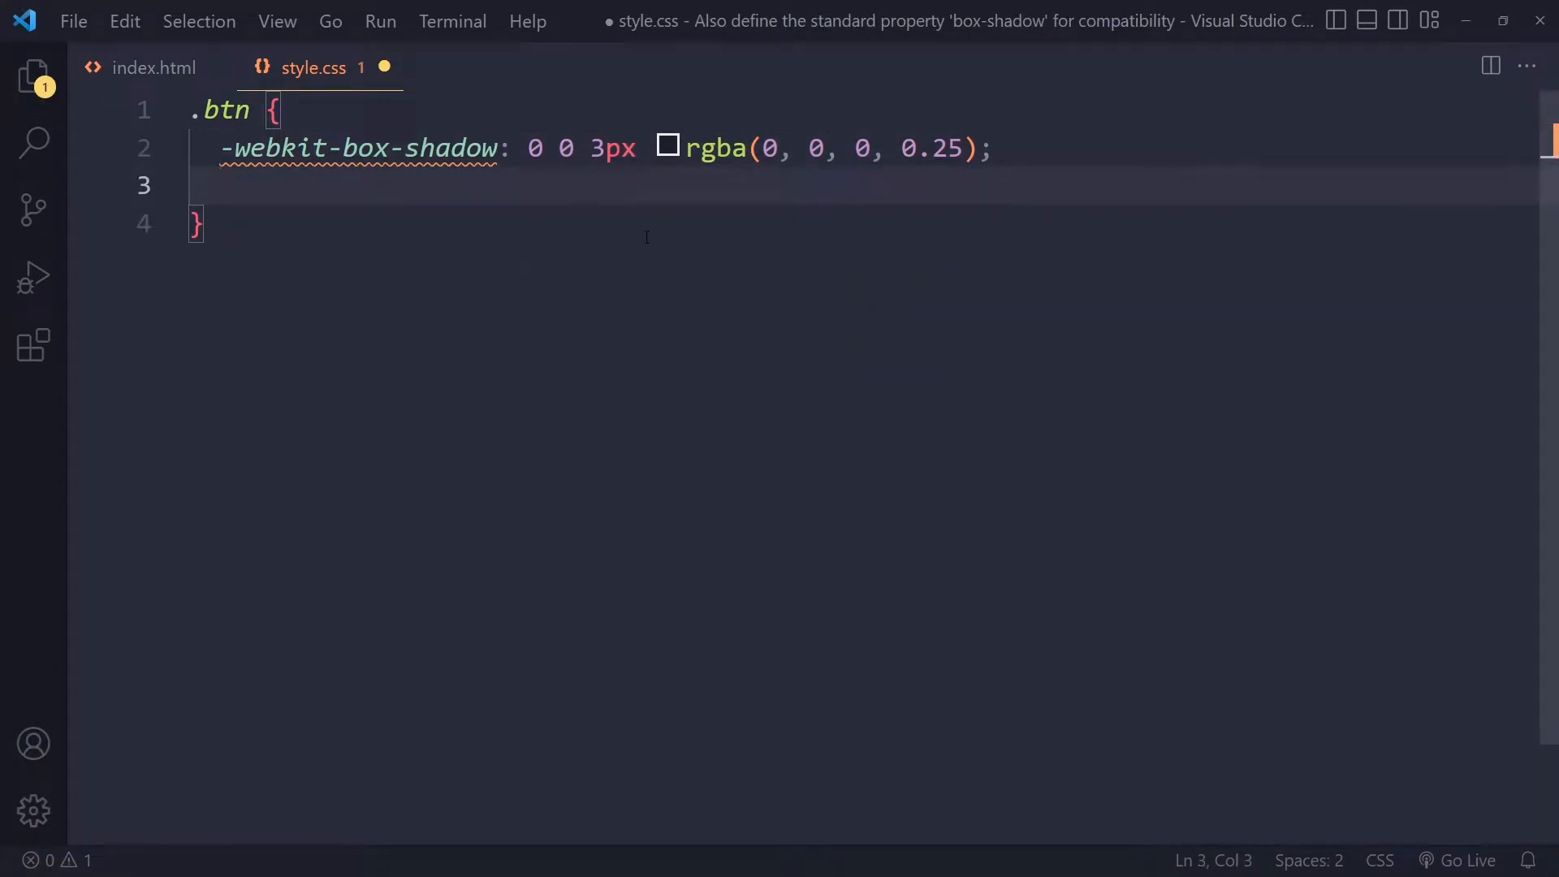
type("box-shadow: 0 0 3px rgba(0, 0, 0, 0.25);")
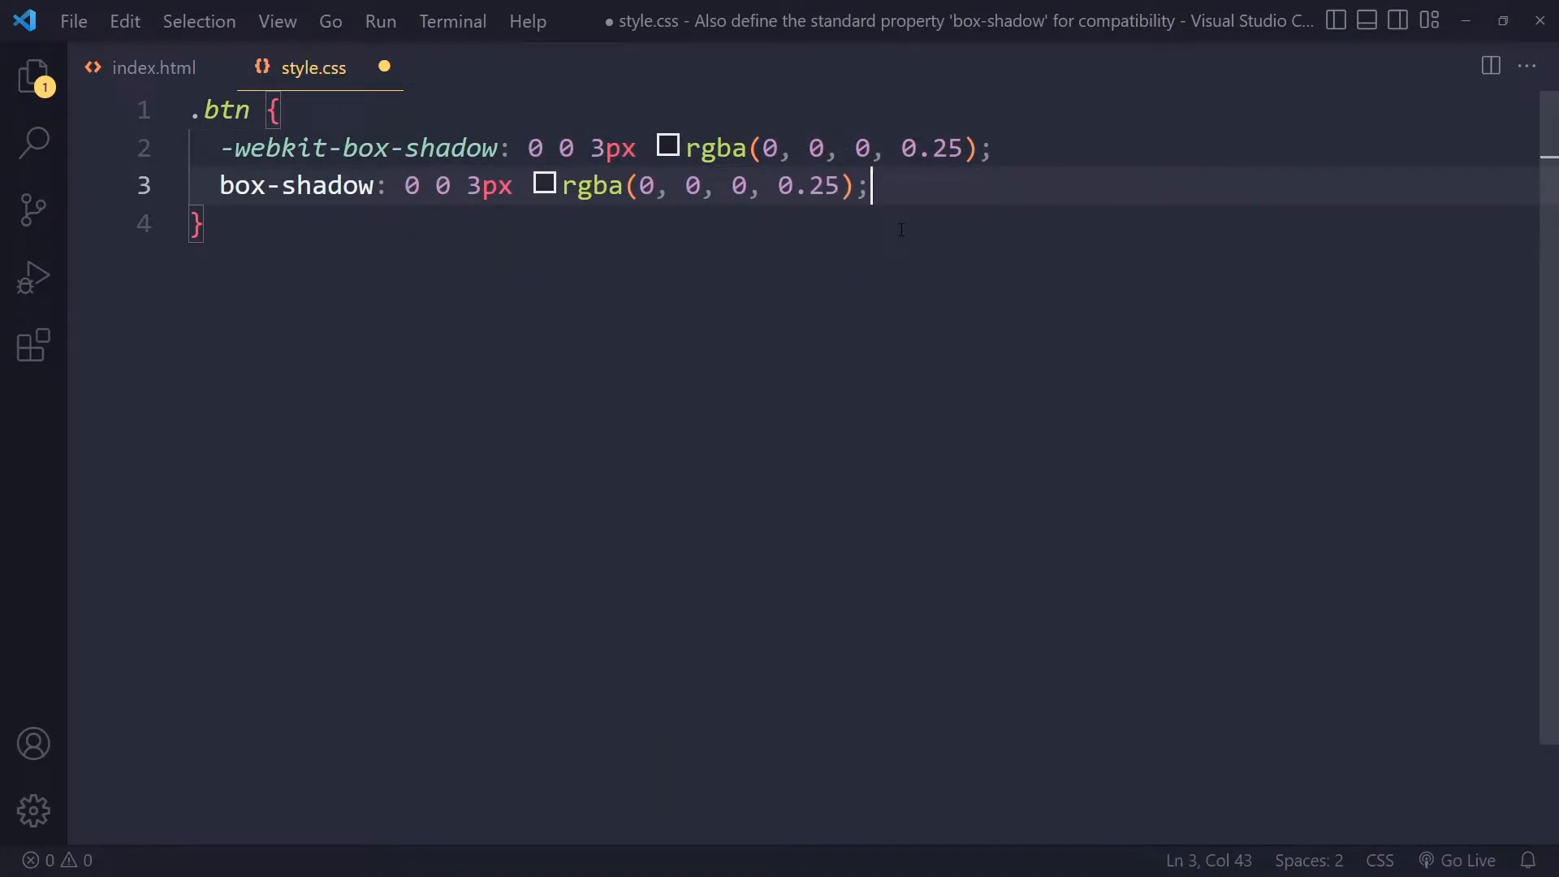
Comment out the -webkit-box-shadow line with Ctrl+/
key("Ctrl+/")
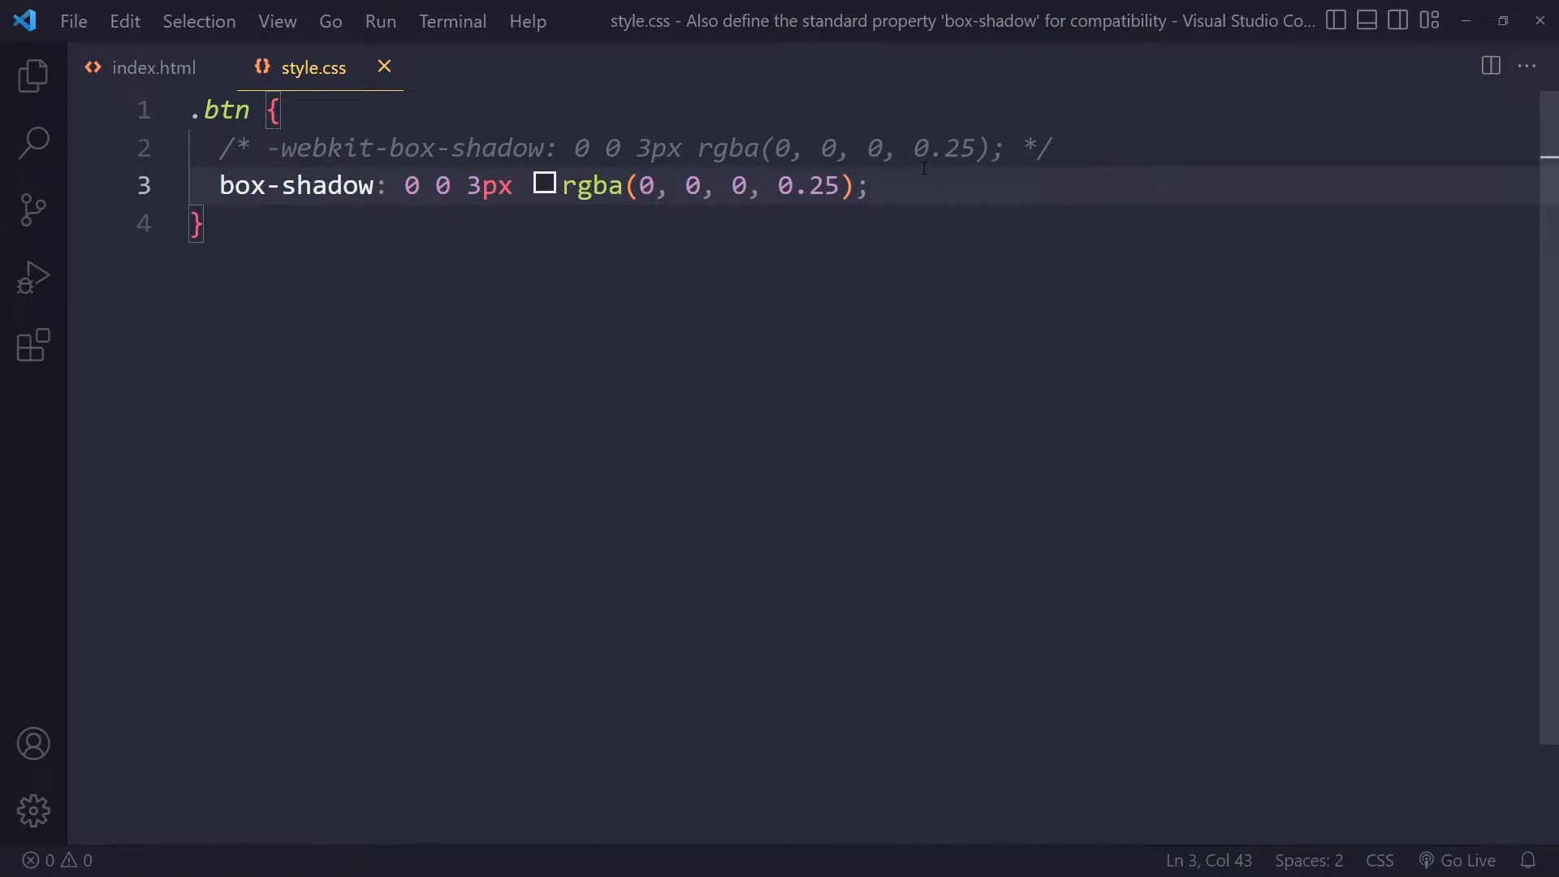
left_click(1054, 148)
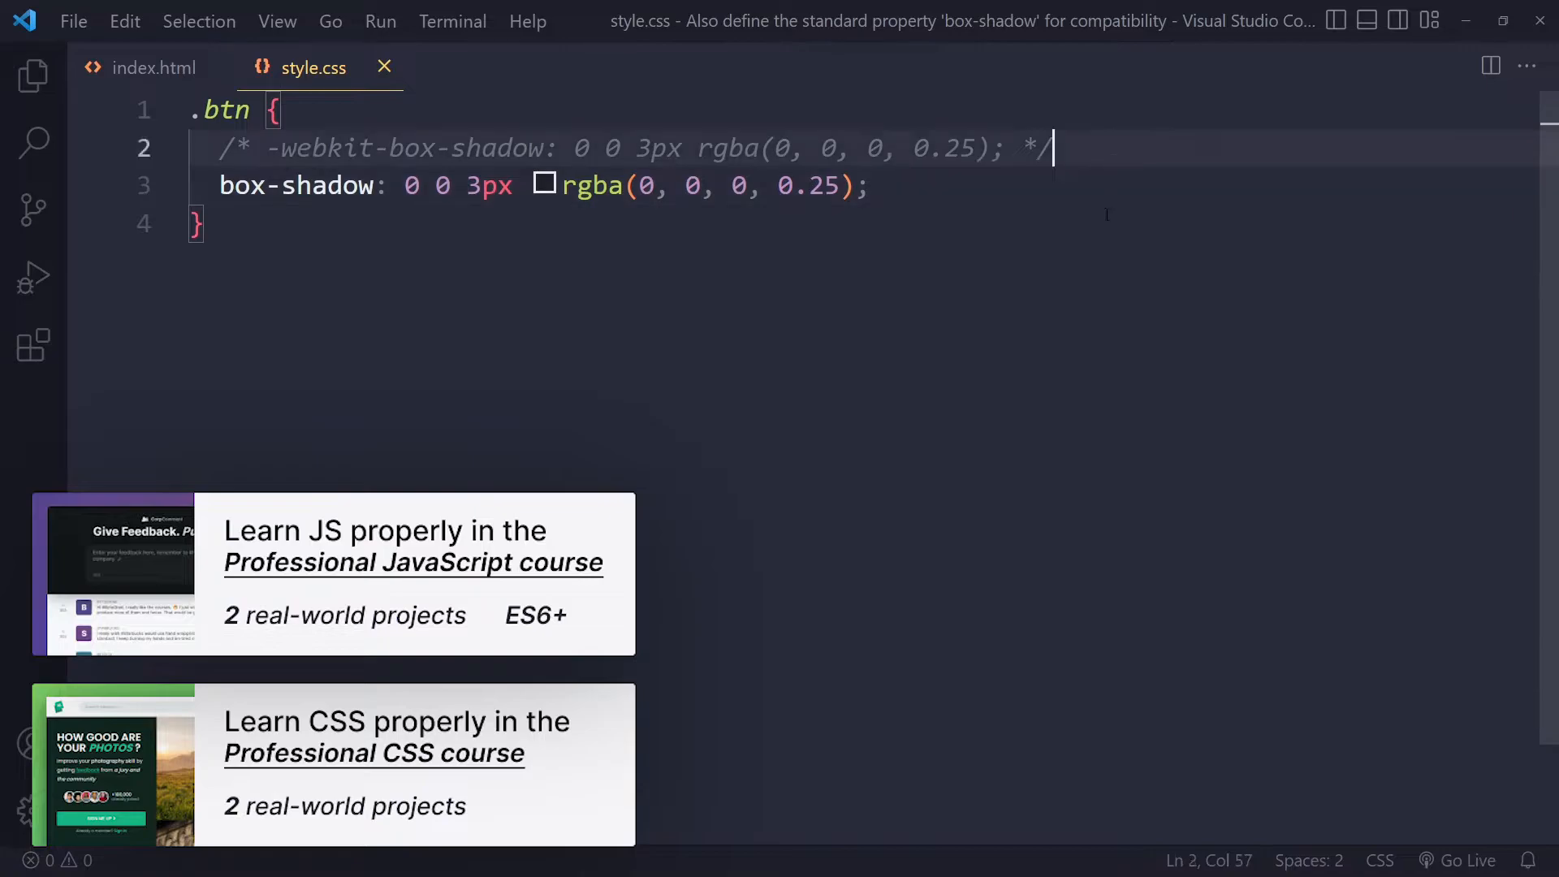
mouse_move(1046, 298)
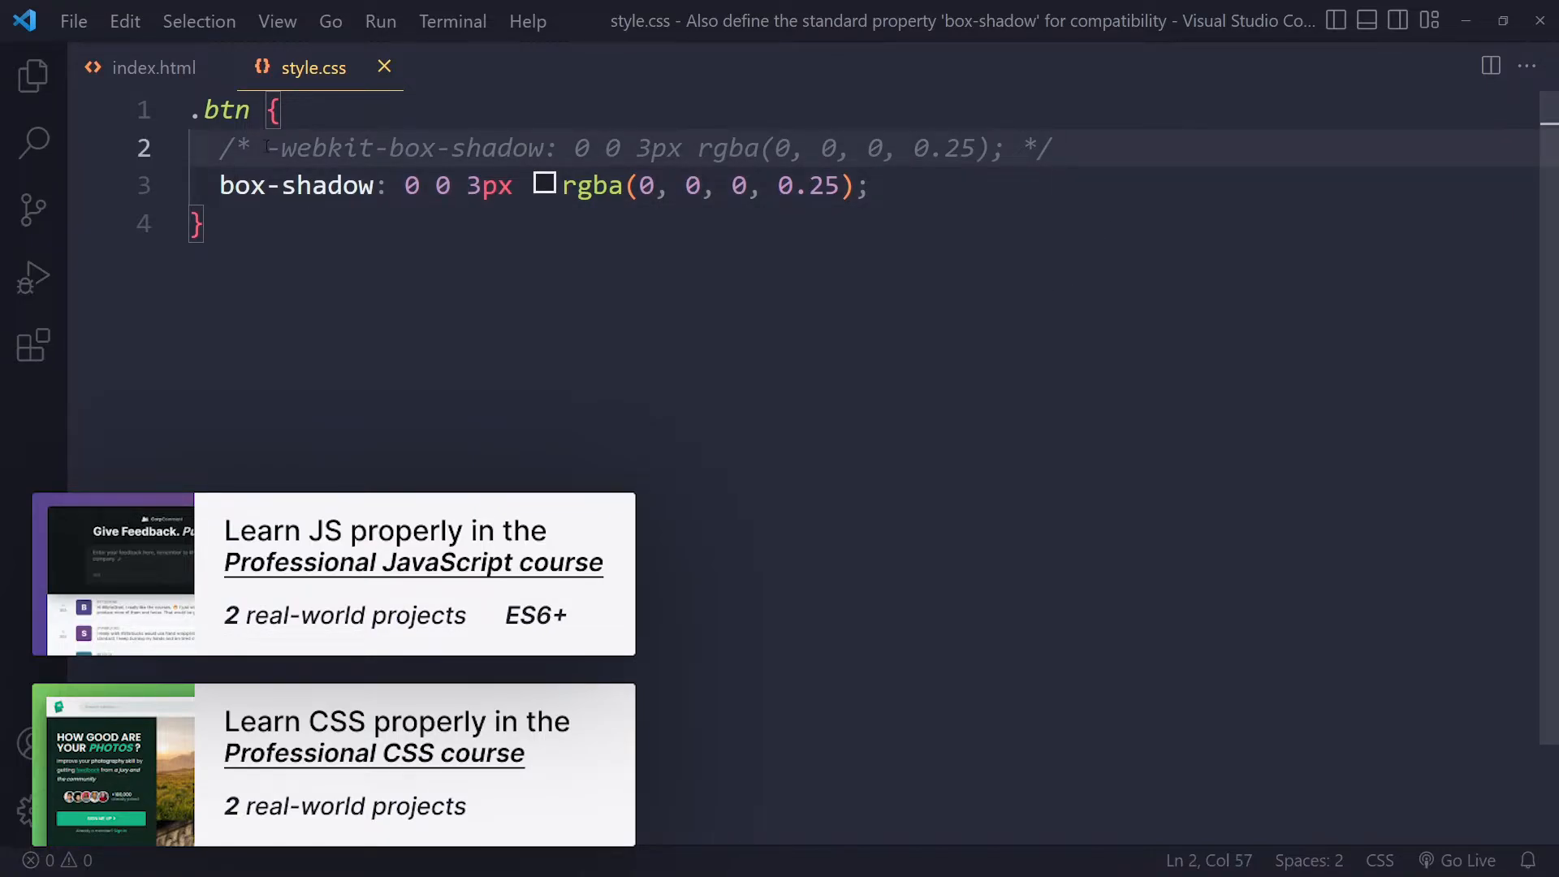
mouse_move(978, 287)
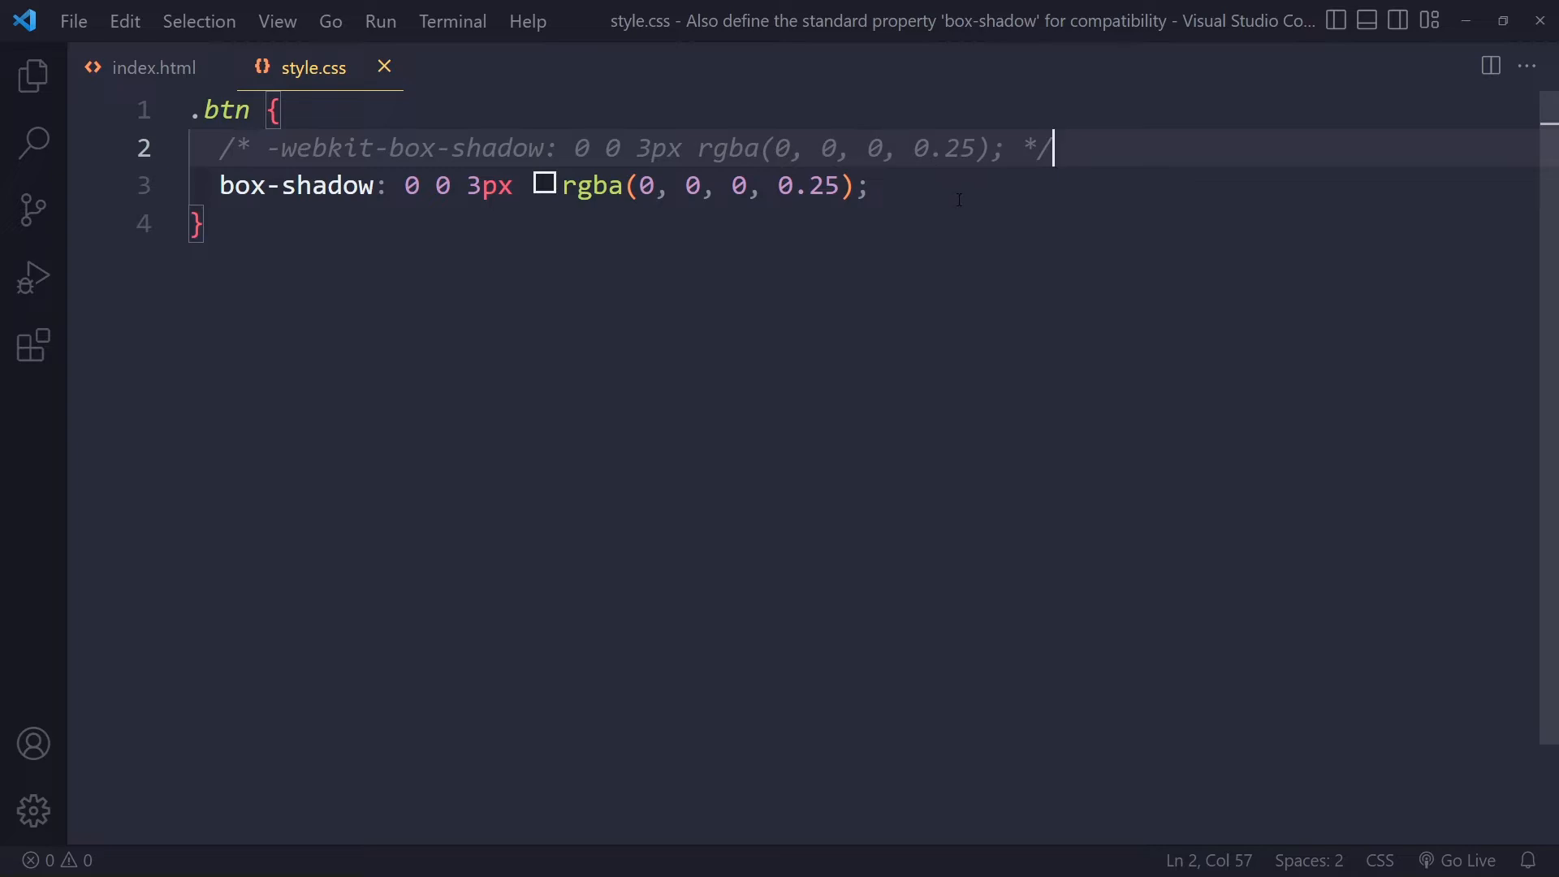
mouse_move(880, 229)
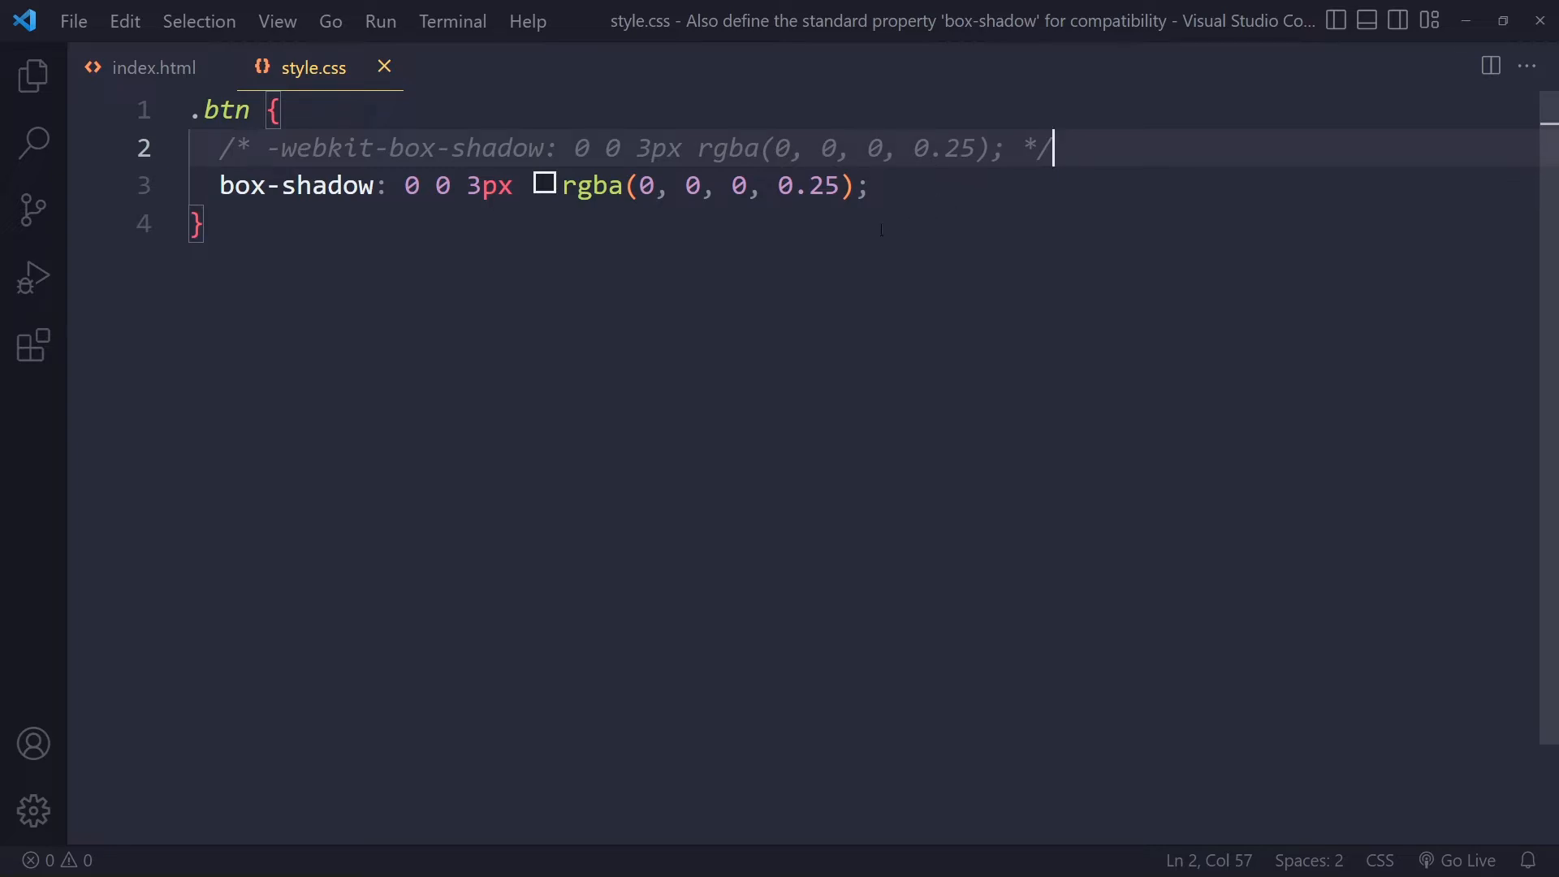
mouse_move(898, 249)
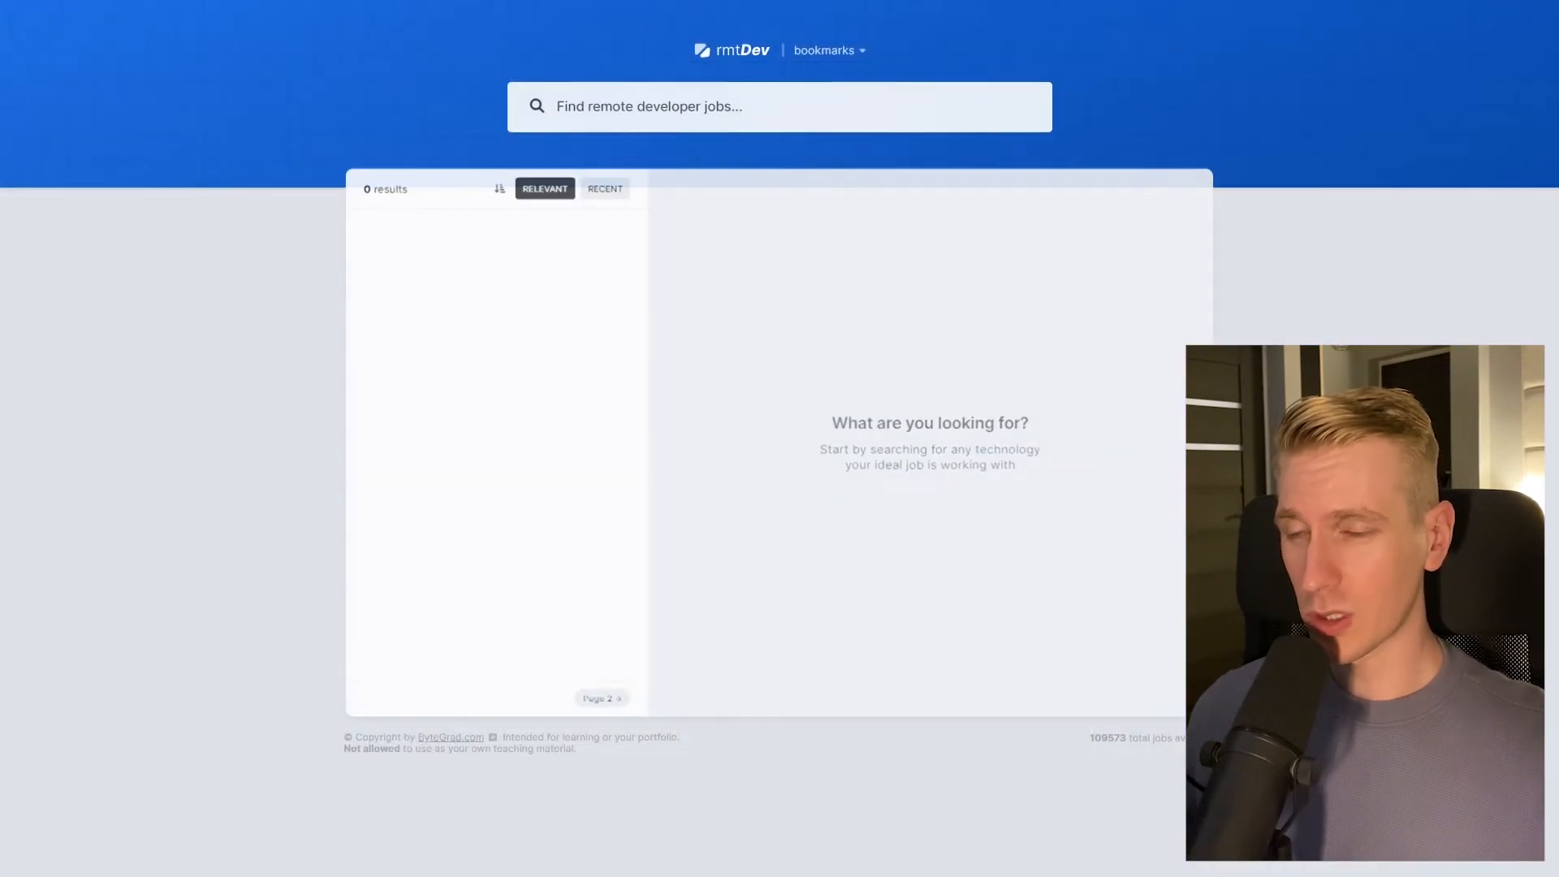
Search 'react developer' in a project page, then switch to the BetterPhotos tab
type("react developer")
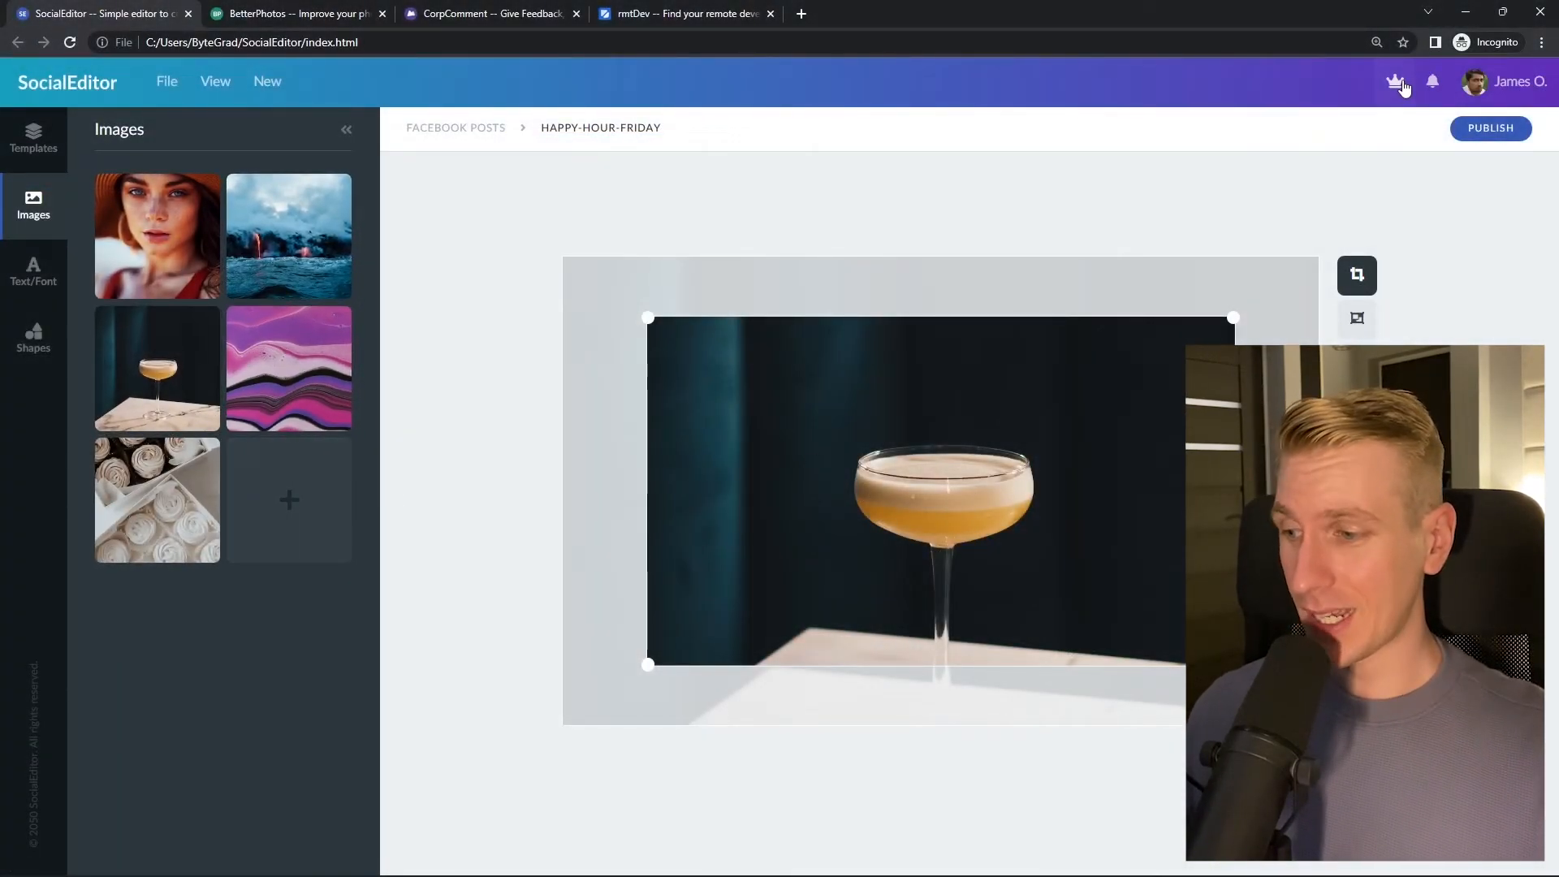
left_click(295, 13)
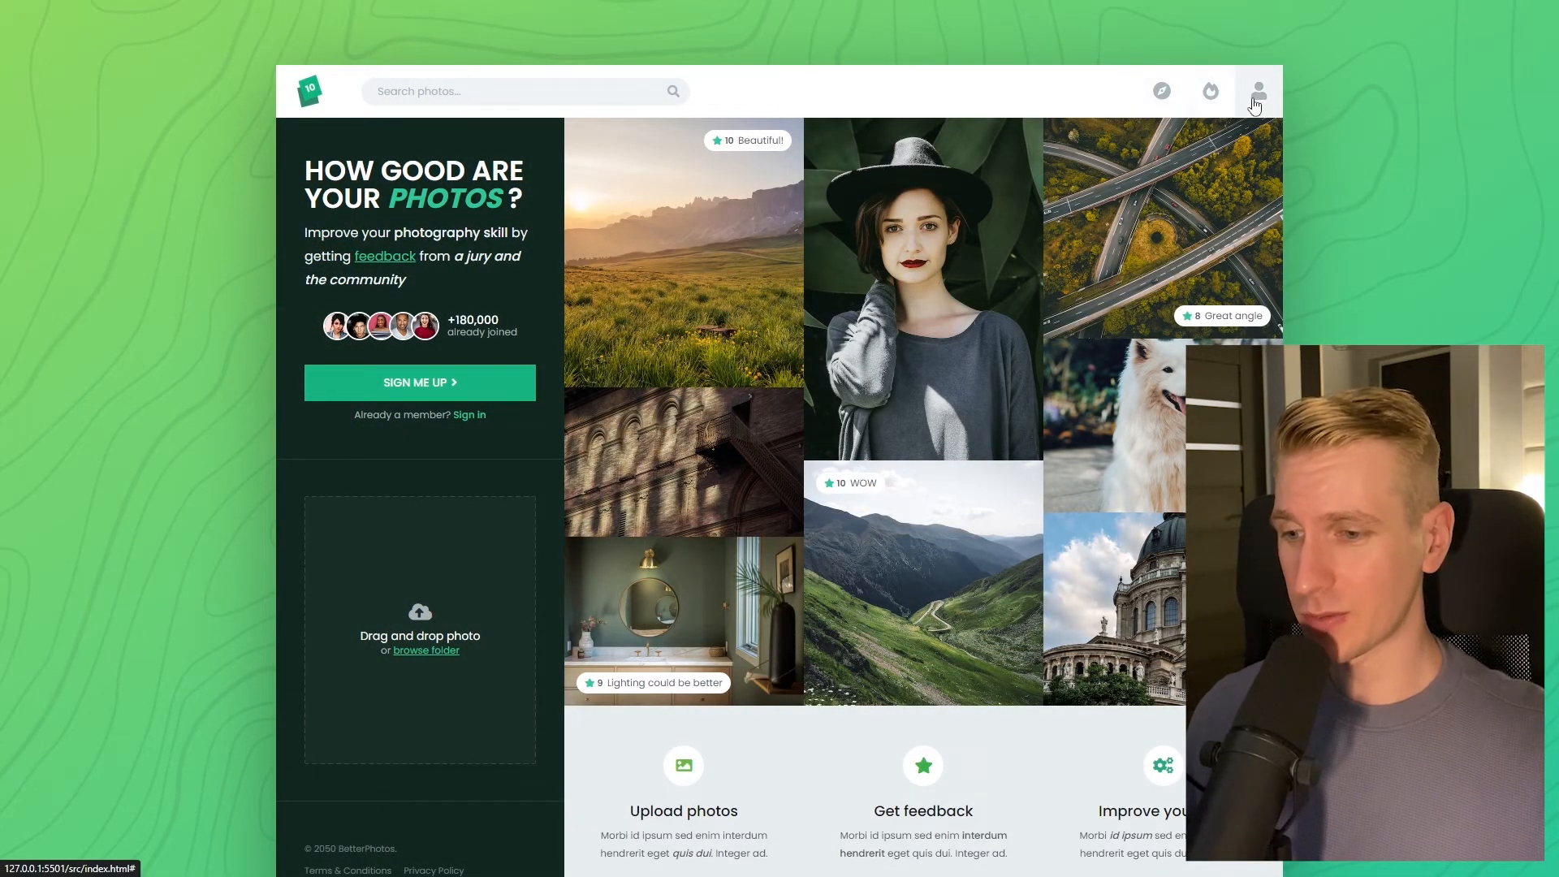
mouse_move(509, 565)
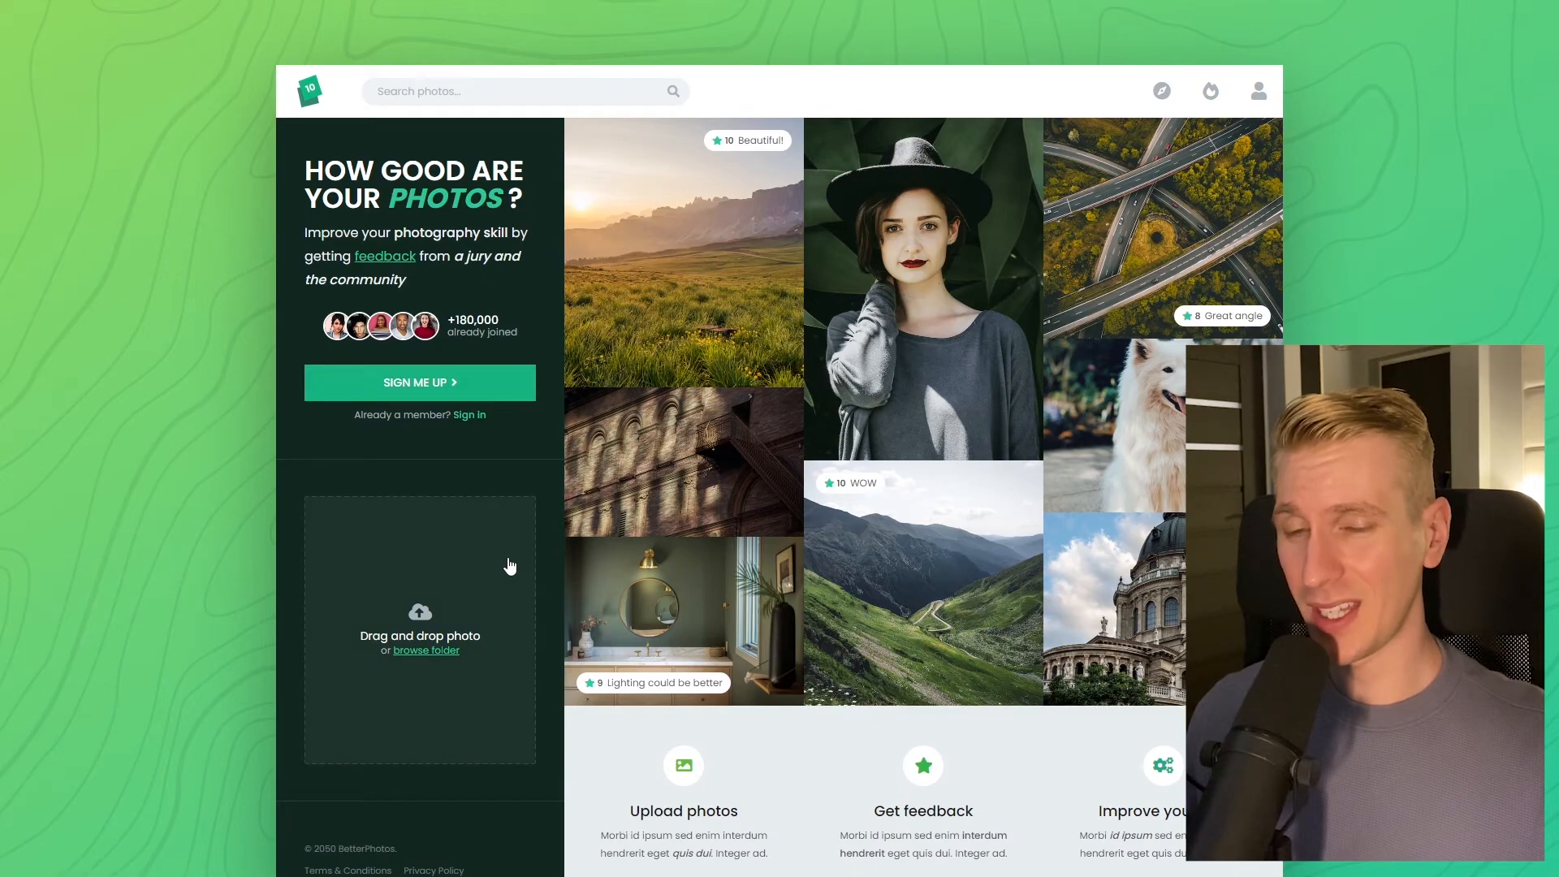